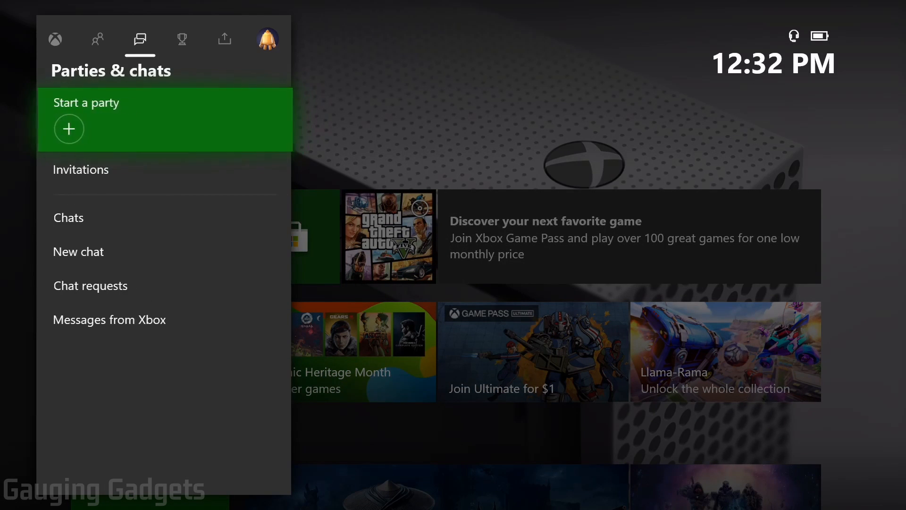
# Step: Switch from the SwitchBack profile to the signed-in Gauging Gadgets account
pyautogui.click(266, 39)
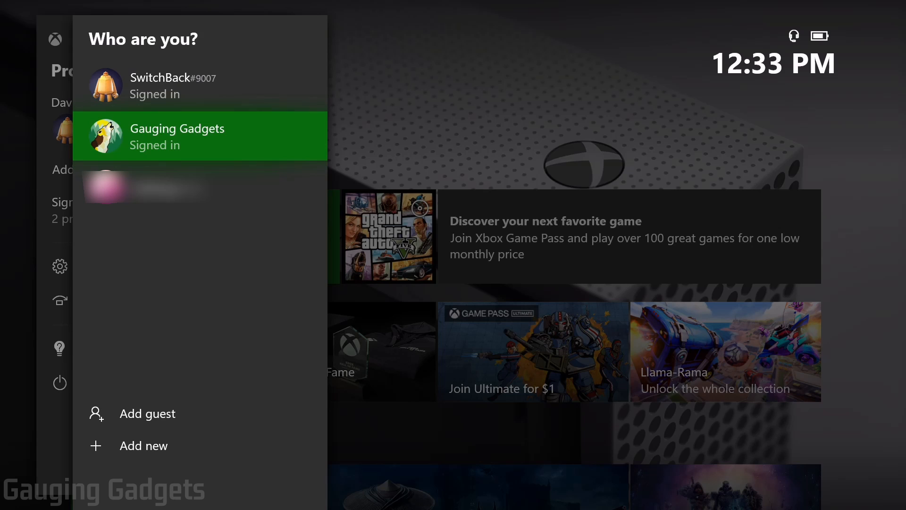
pyautogui.moveTo(162, 413)
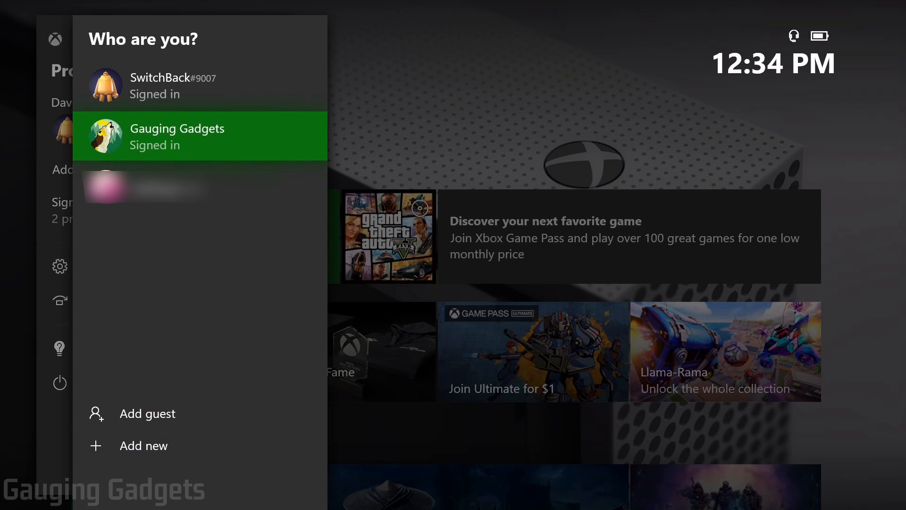
pyautogui.click(200, 135)
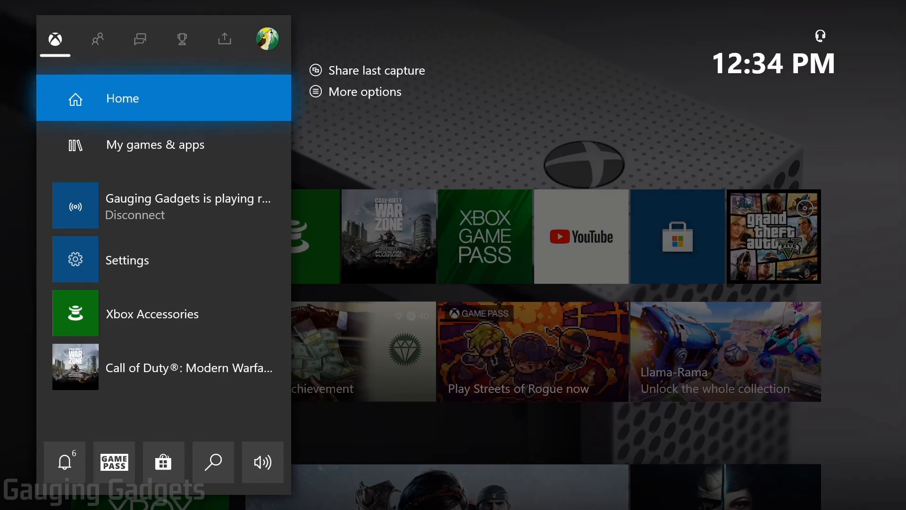
# Step: Open console Settings from the guide's Profile & system section
pyautogui.click(267, 39)
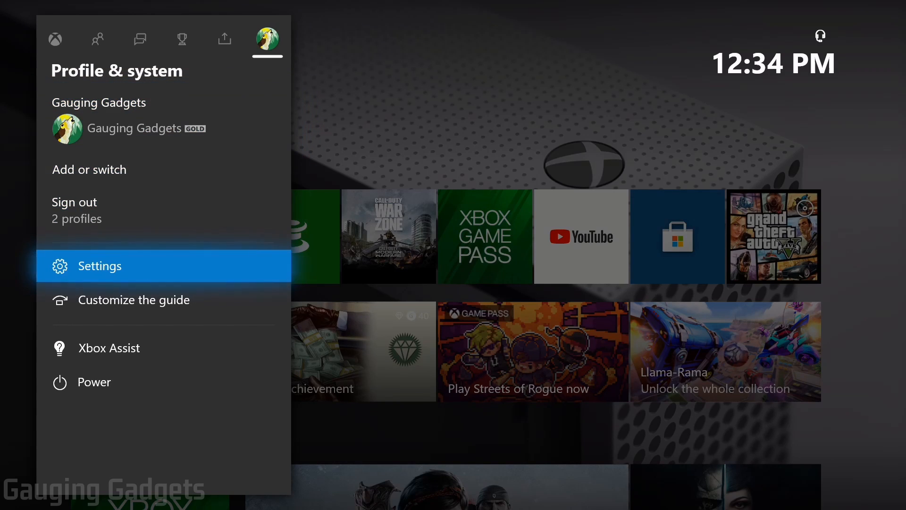
pyautogui.click(101, 265)
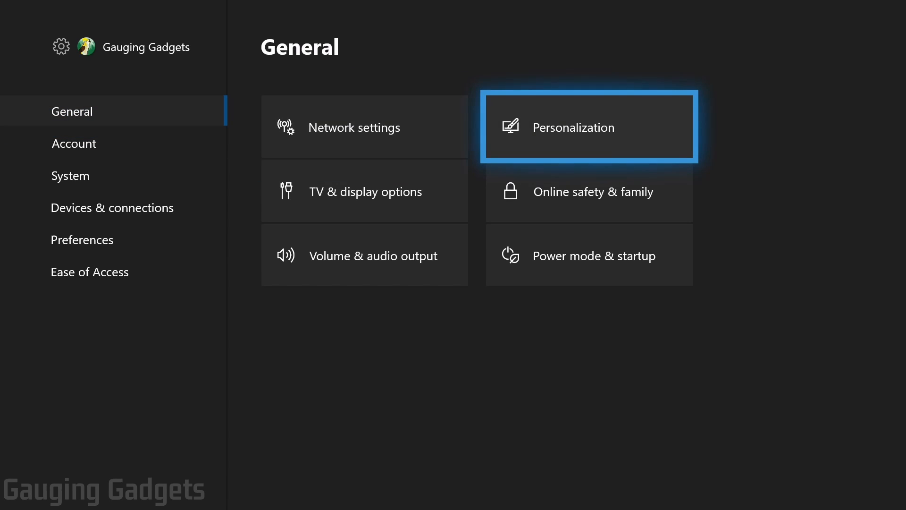
# Step: Open Personalization and the My home Xbox setting to make this console home
pyautogui.click(587, 127)
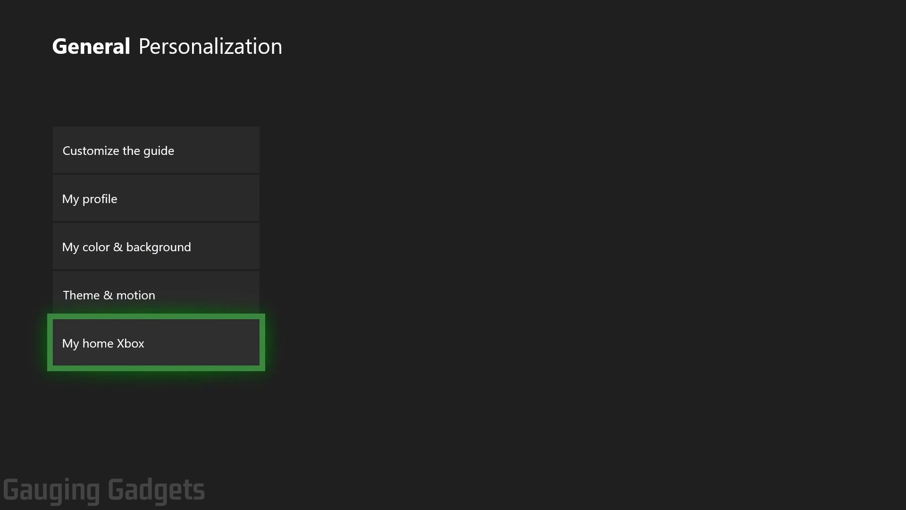
pyautogui.click(156, 342)
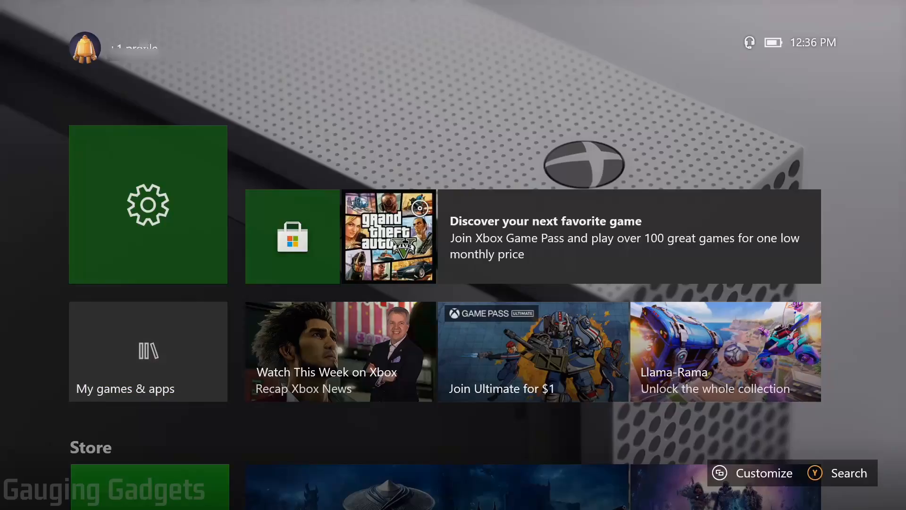
# Step: Show all owned games in My games & apps' Full library
pyautogui.click(148, 351)
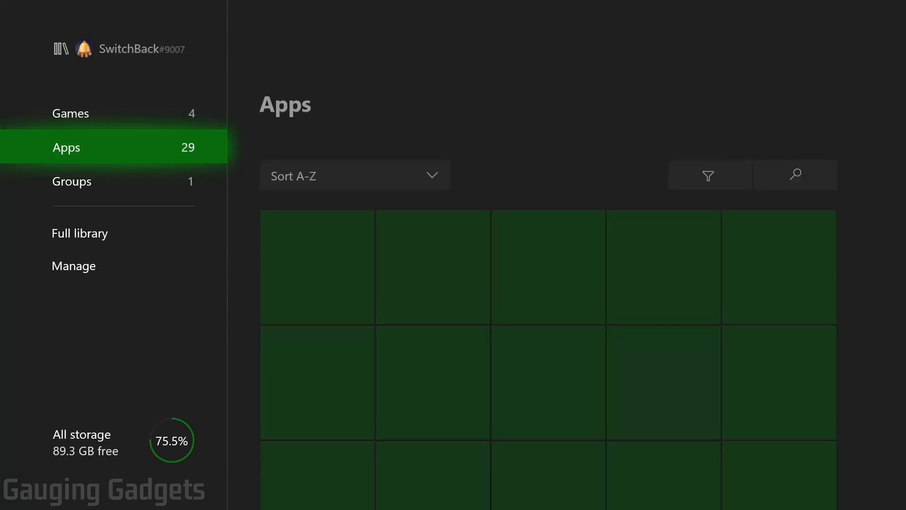
pyautogui.click(80, 233)
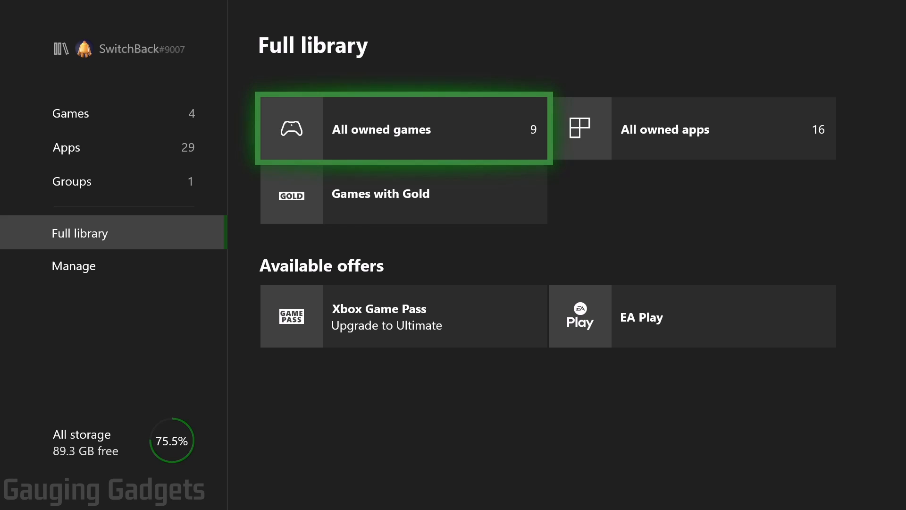
pyautogui.click(404, 128)
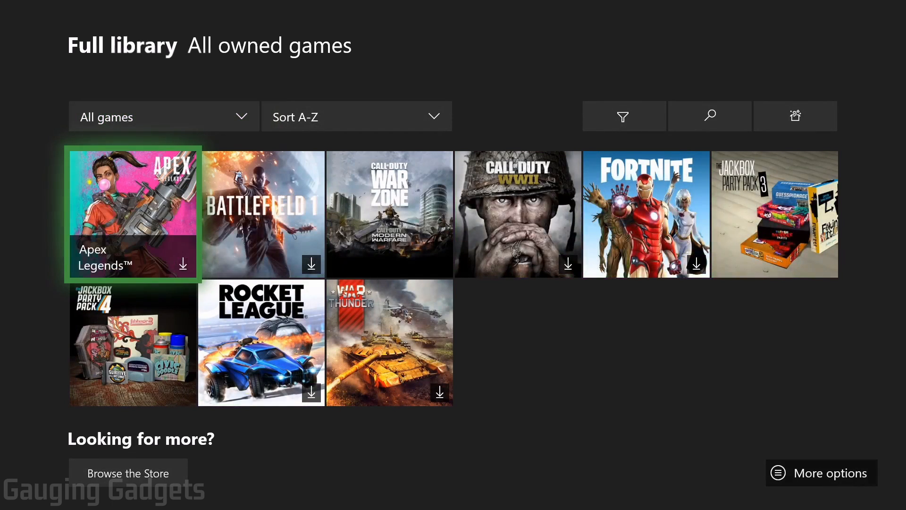